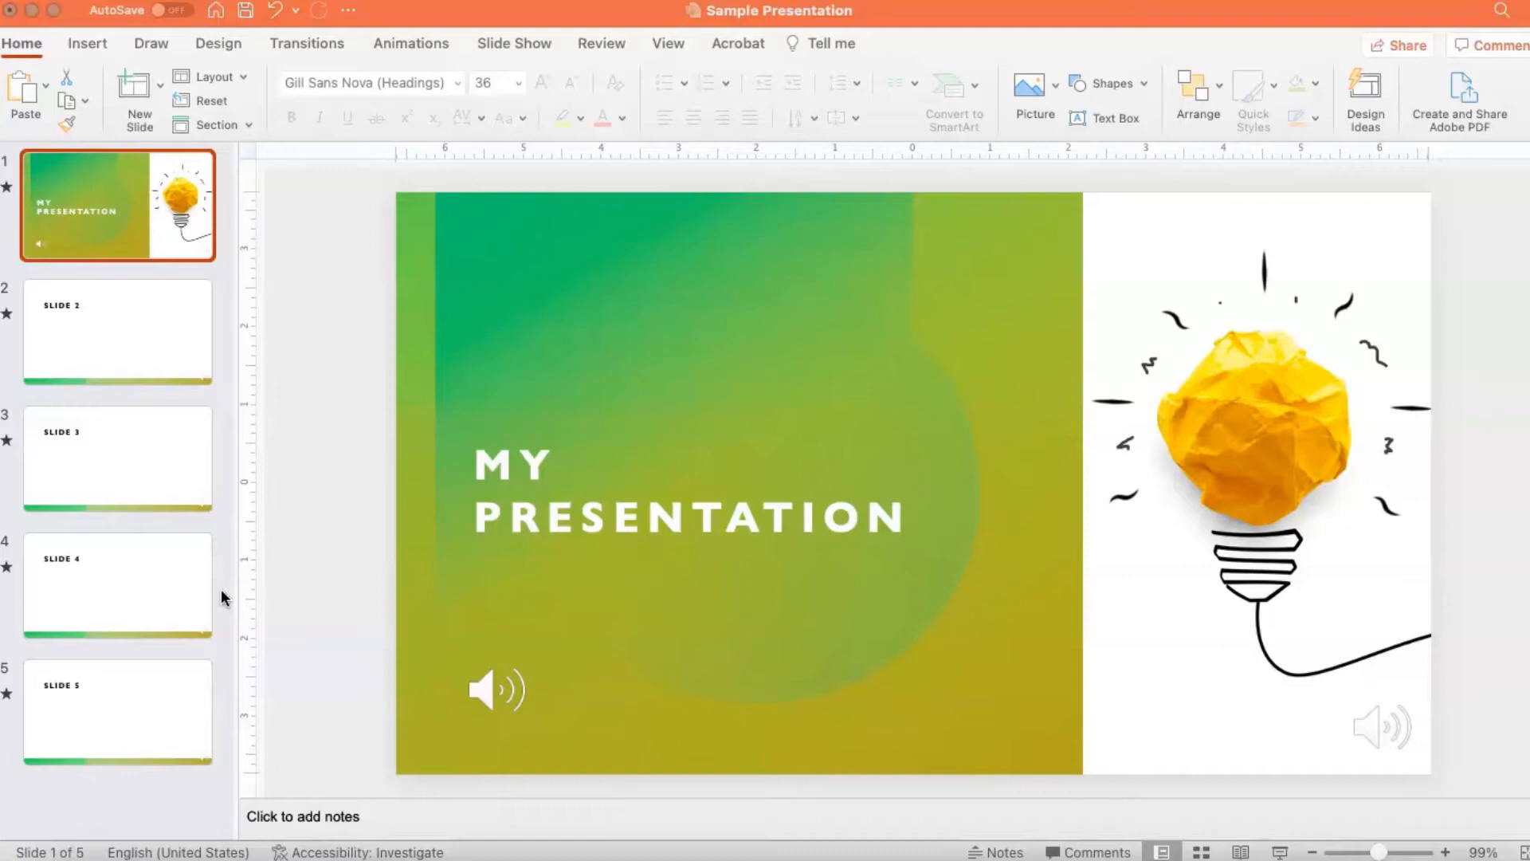
mouse_move(522, 62)
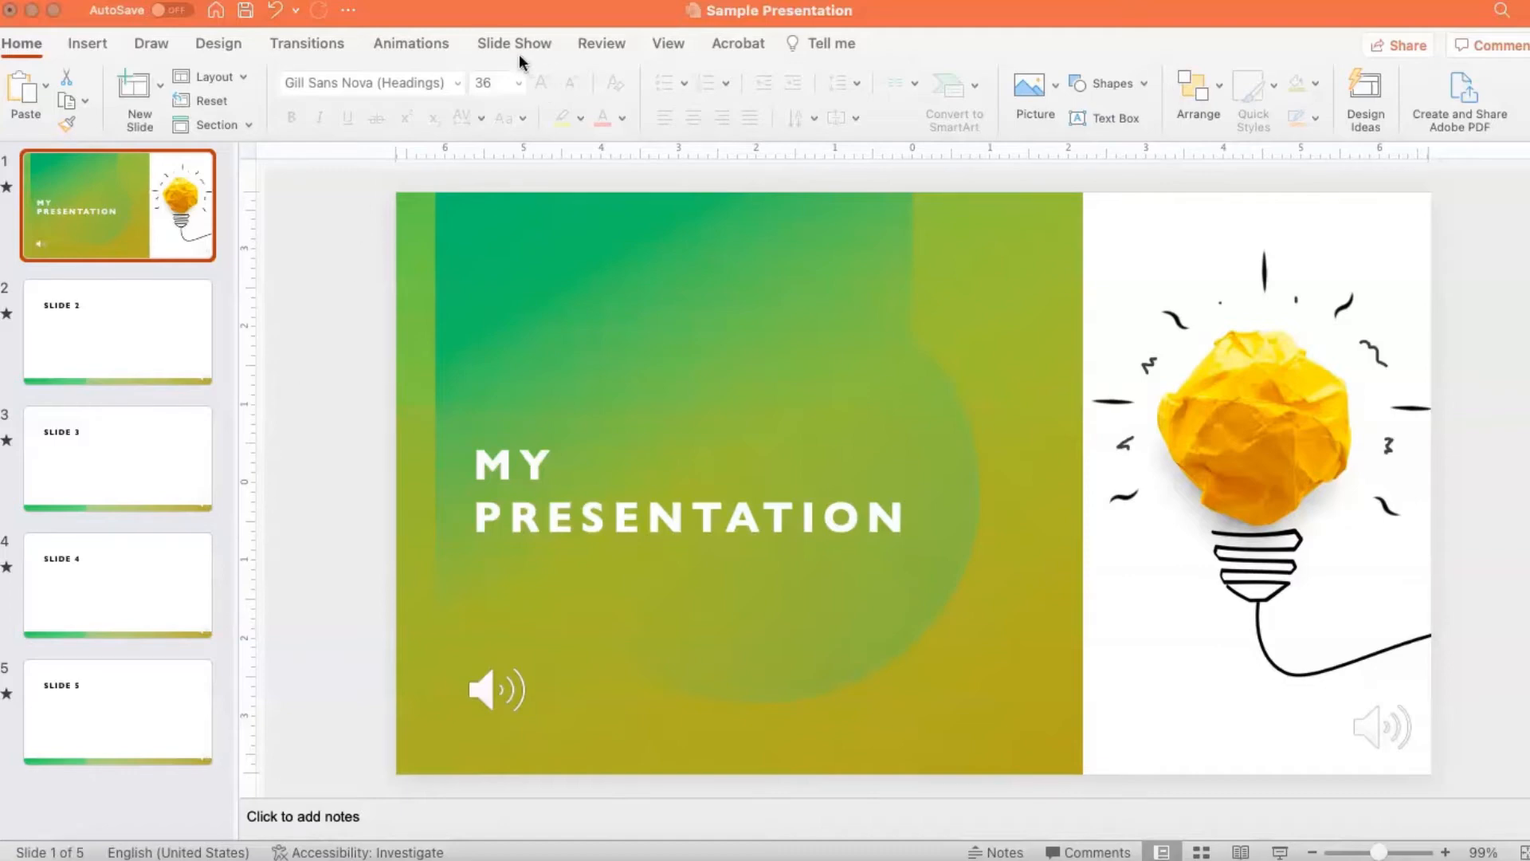
Step: Switch the ribbon to the Slide Show tab for the Sample Presentation
click(513, 43)
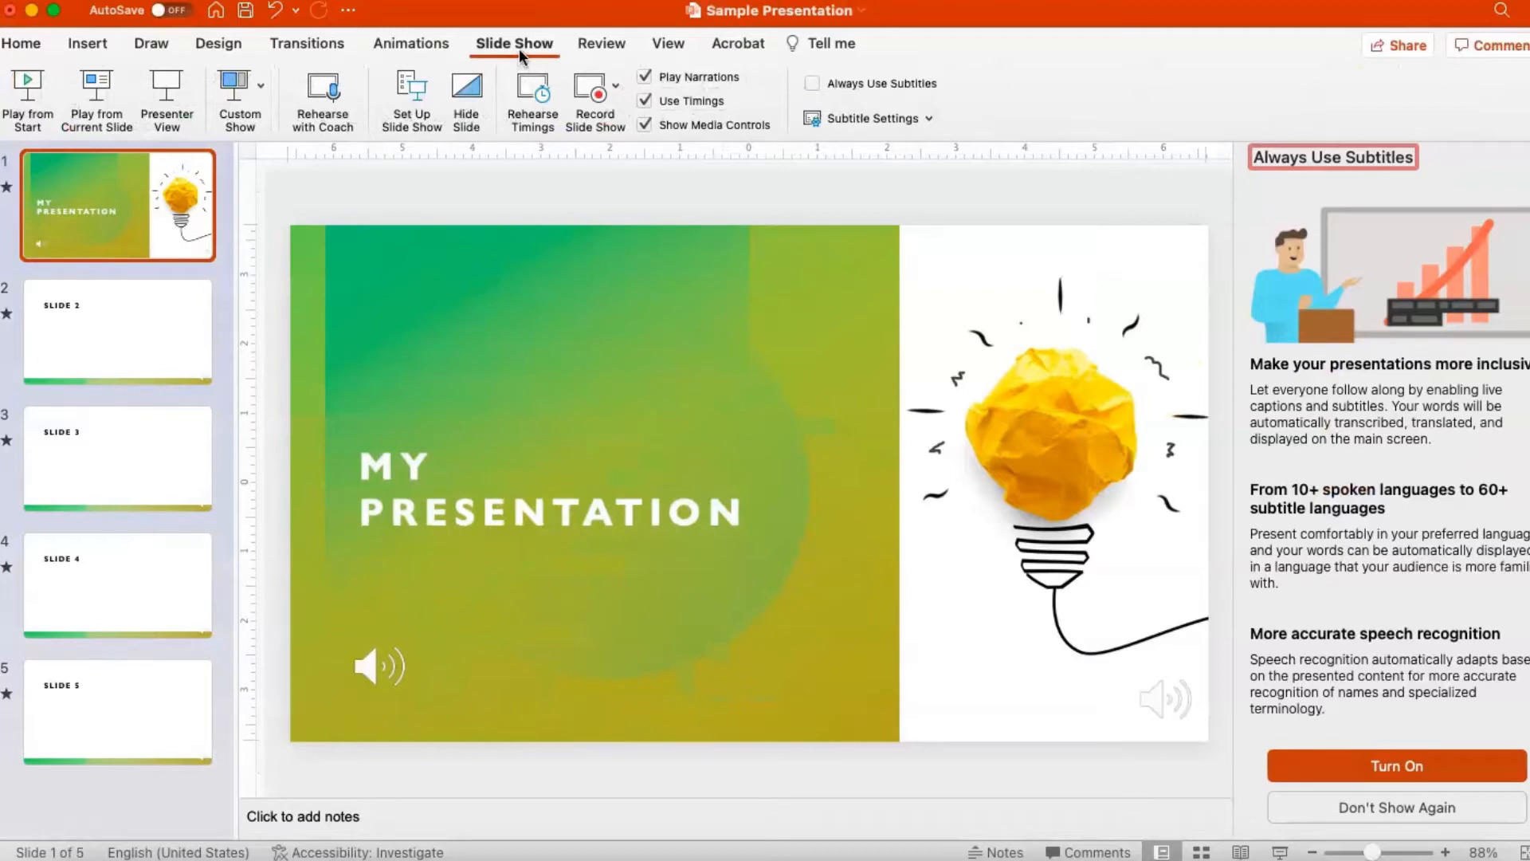
Step: In Set Up Slide Show, enable 'Loop continuously until Esc' and confirm
click(412, 101)
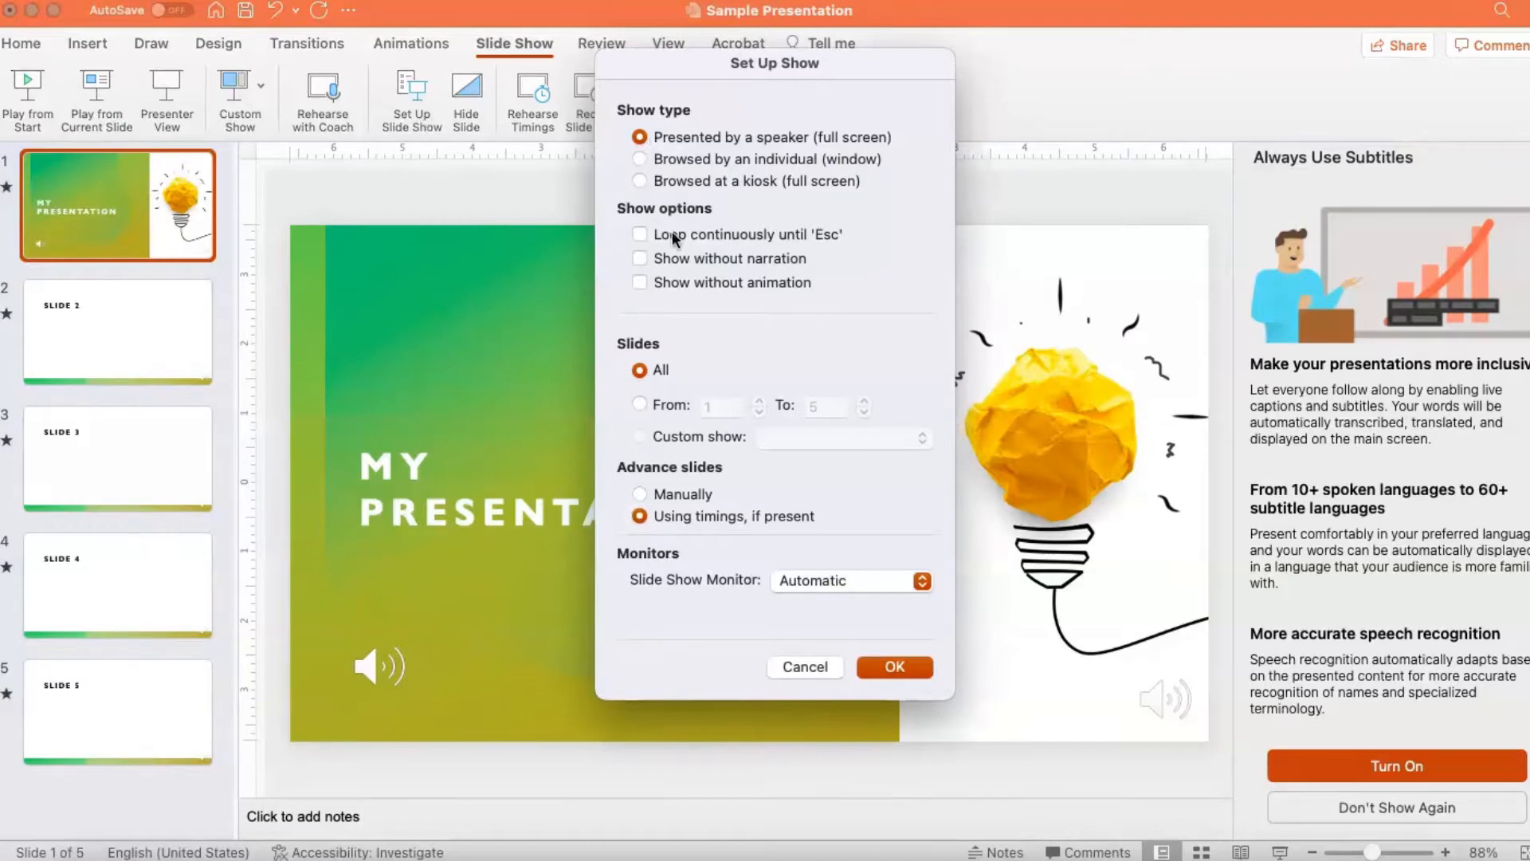
click(640, 234)
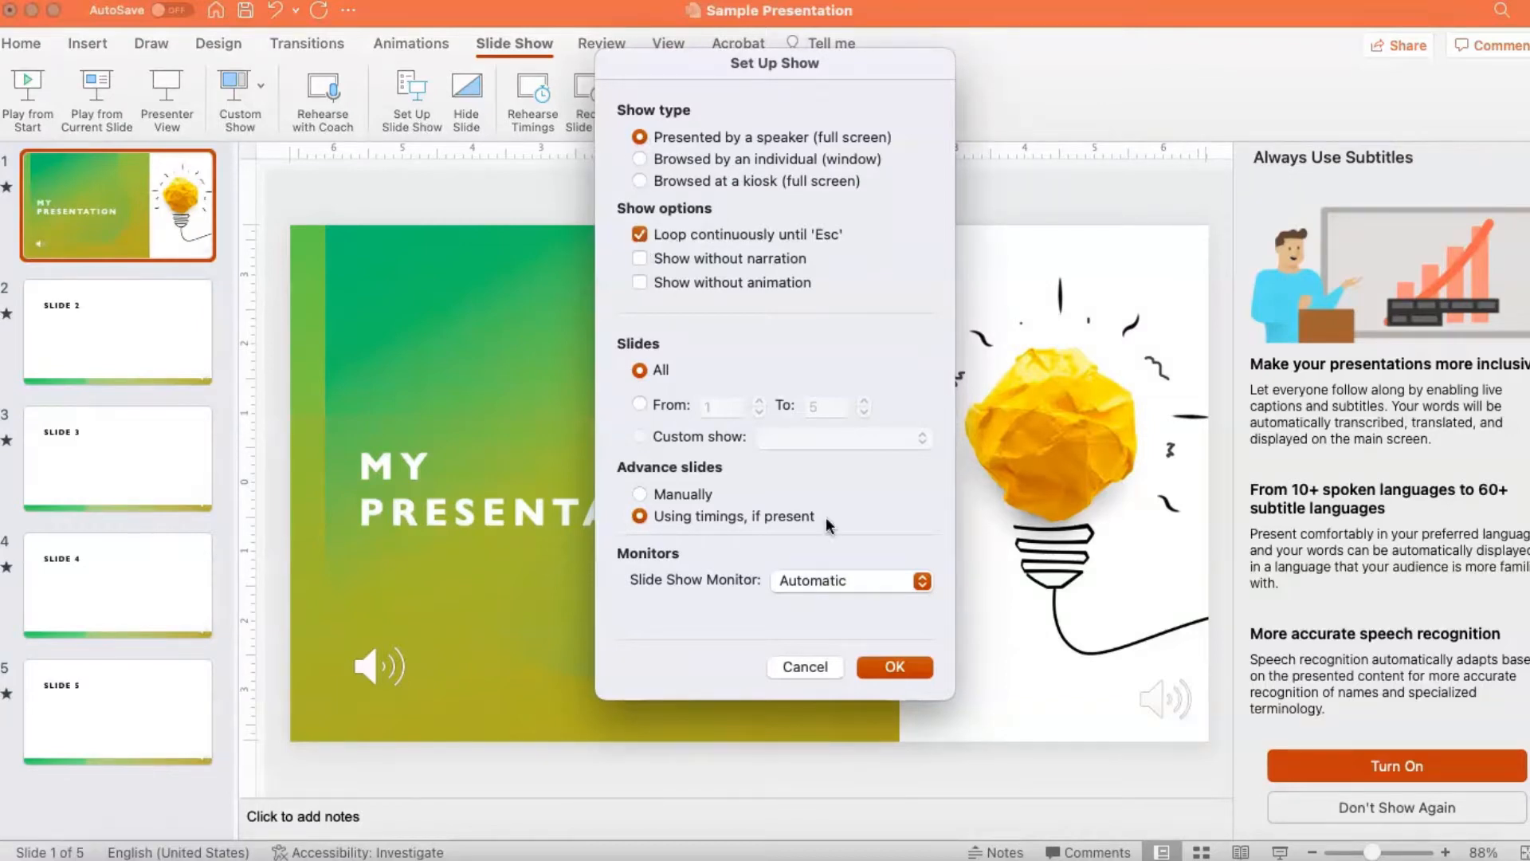
click(891, 666)
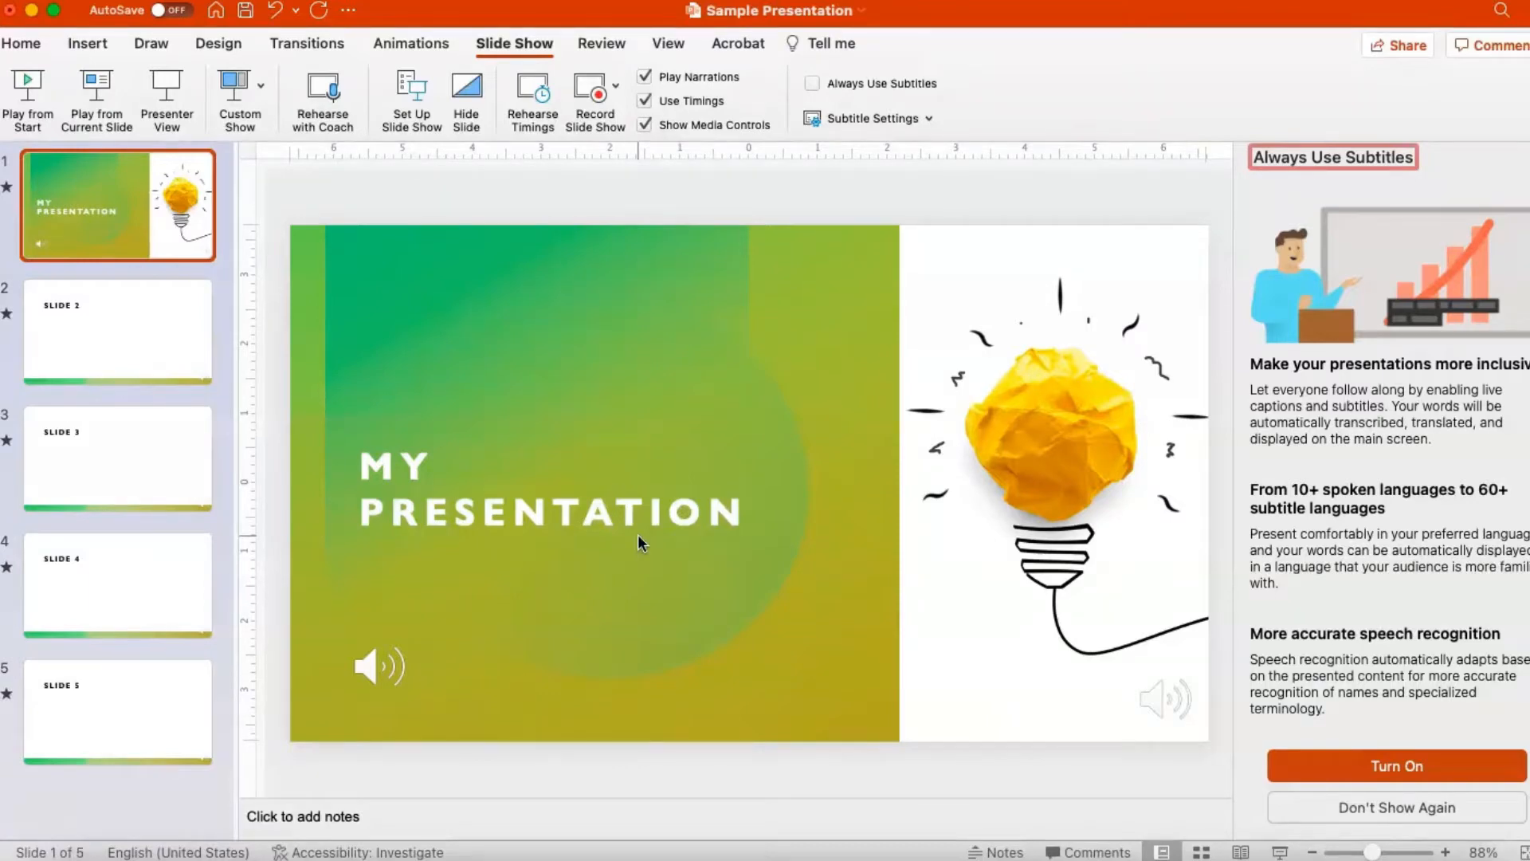
mouse_move(381, 117)
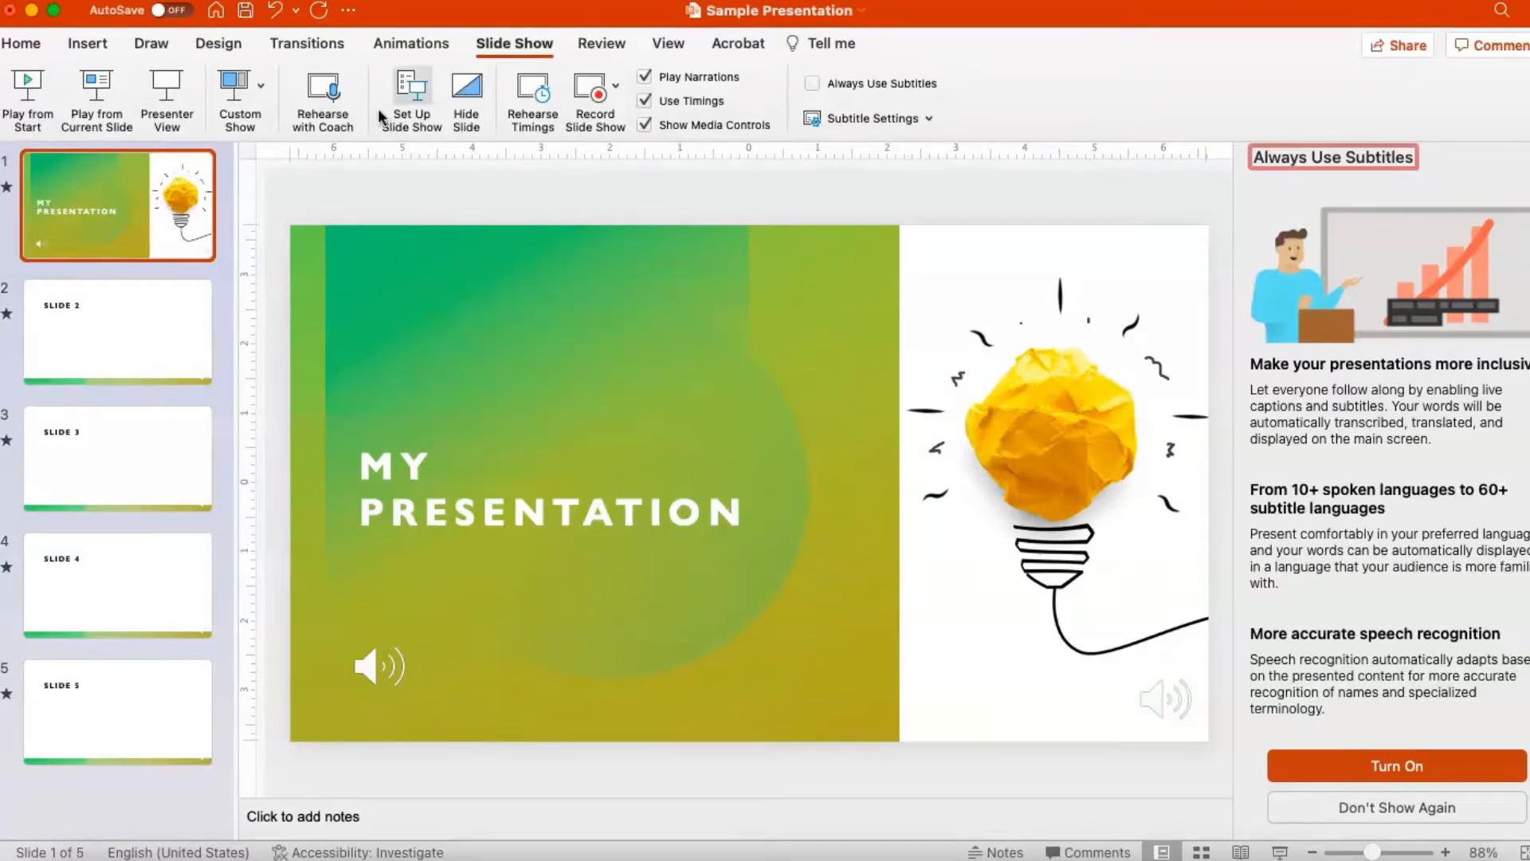
Step: Show the Transitions ribbon for the title slide
click(306, 43)
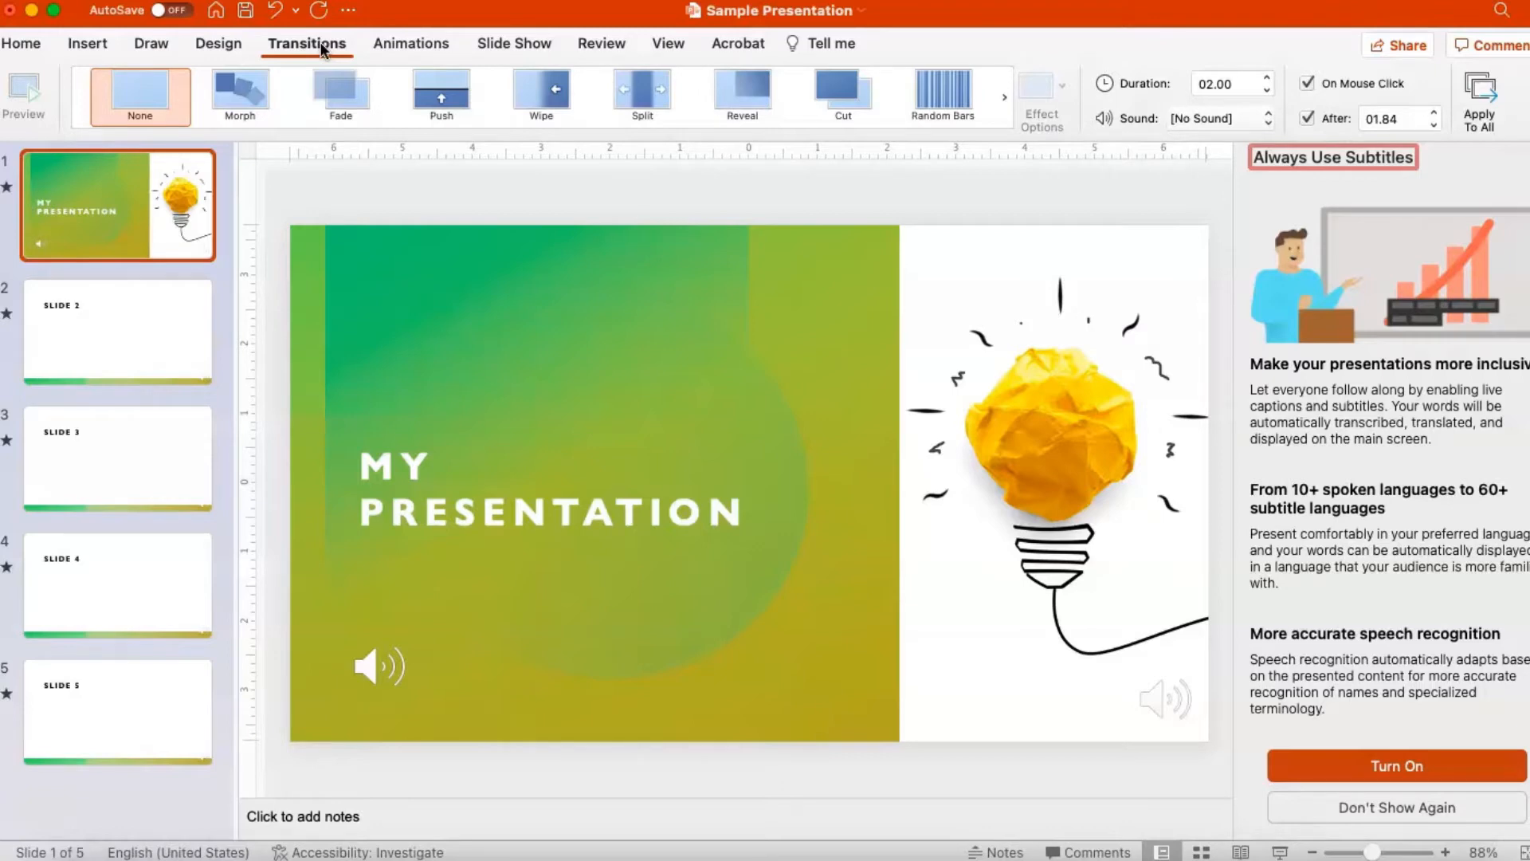
Step: Apply the Fade transition to the title slide with the Through Black effect option
click(541, 95)
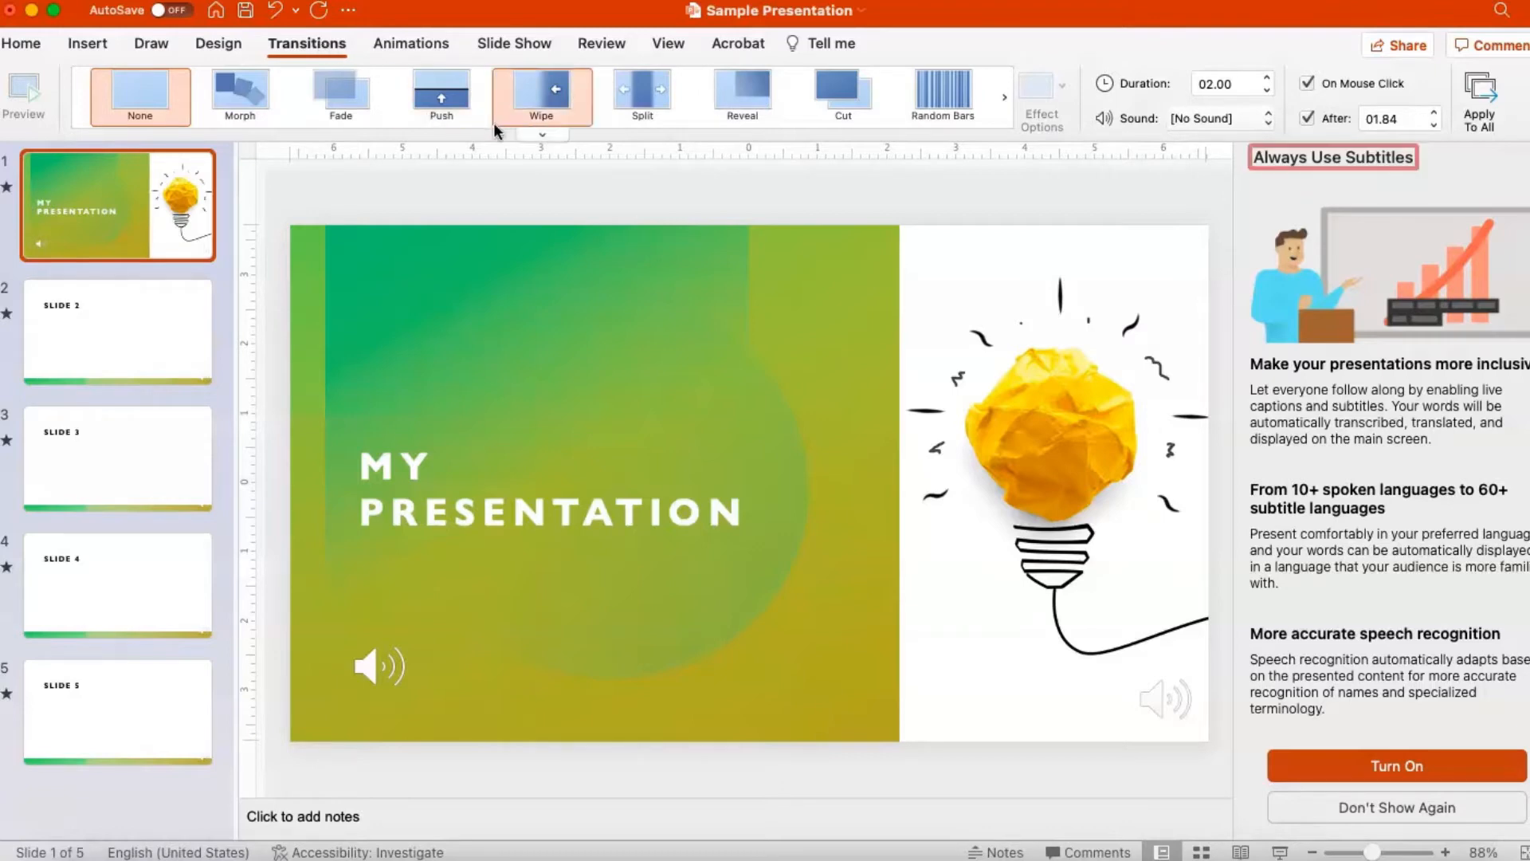
click(341, 95)
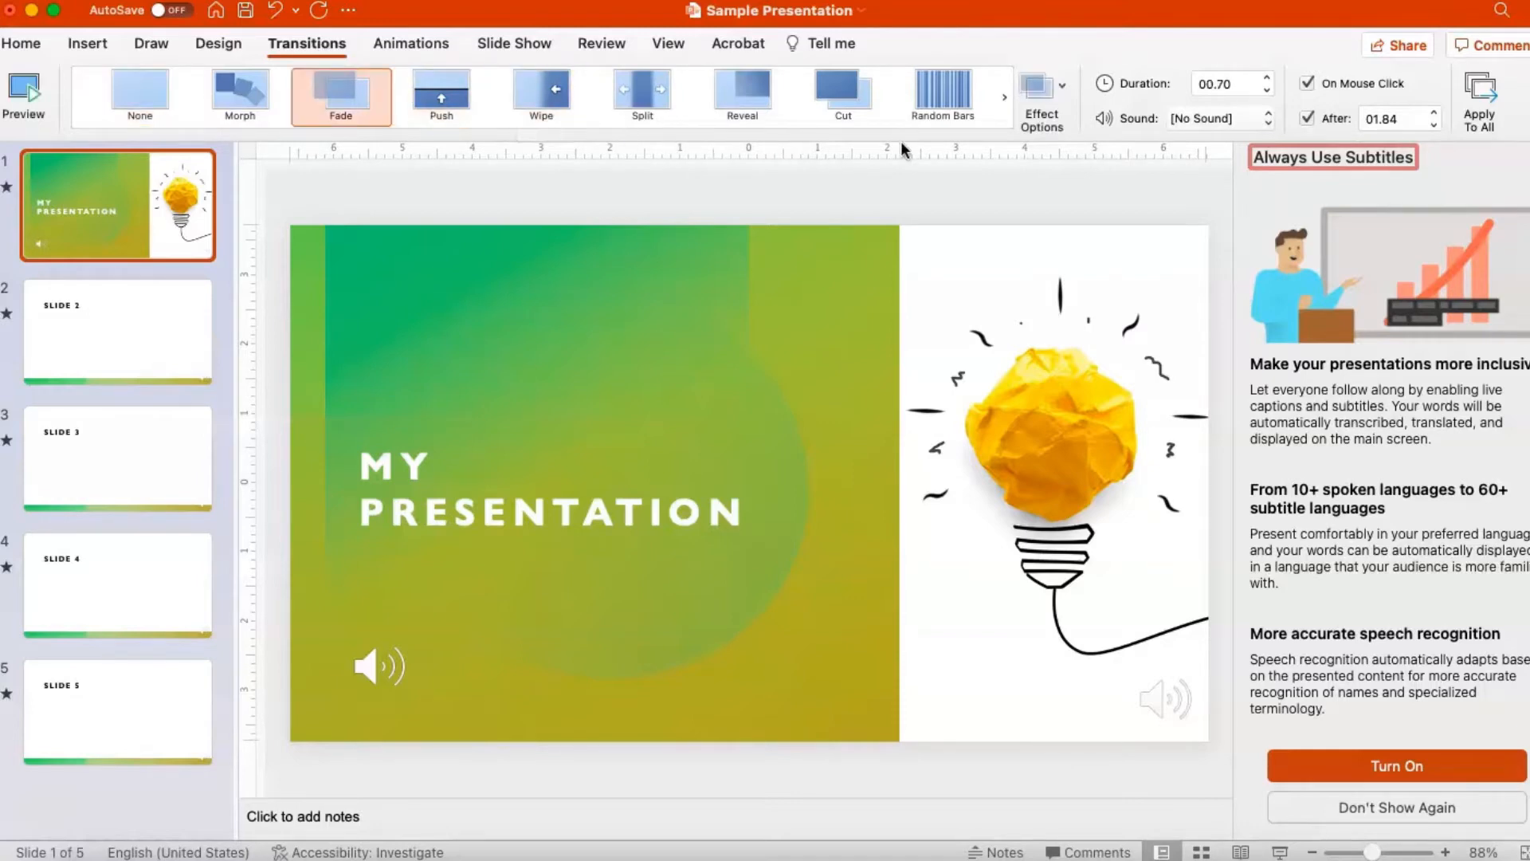
click(1042, 95)
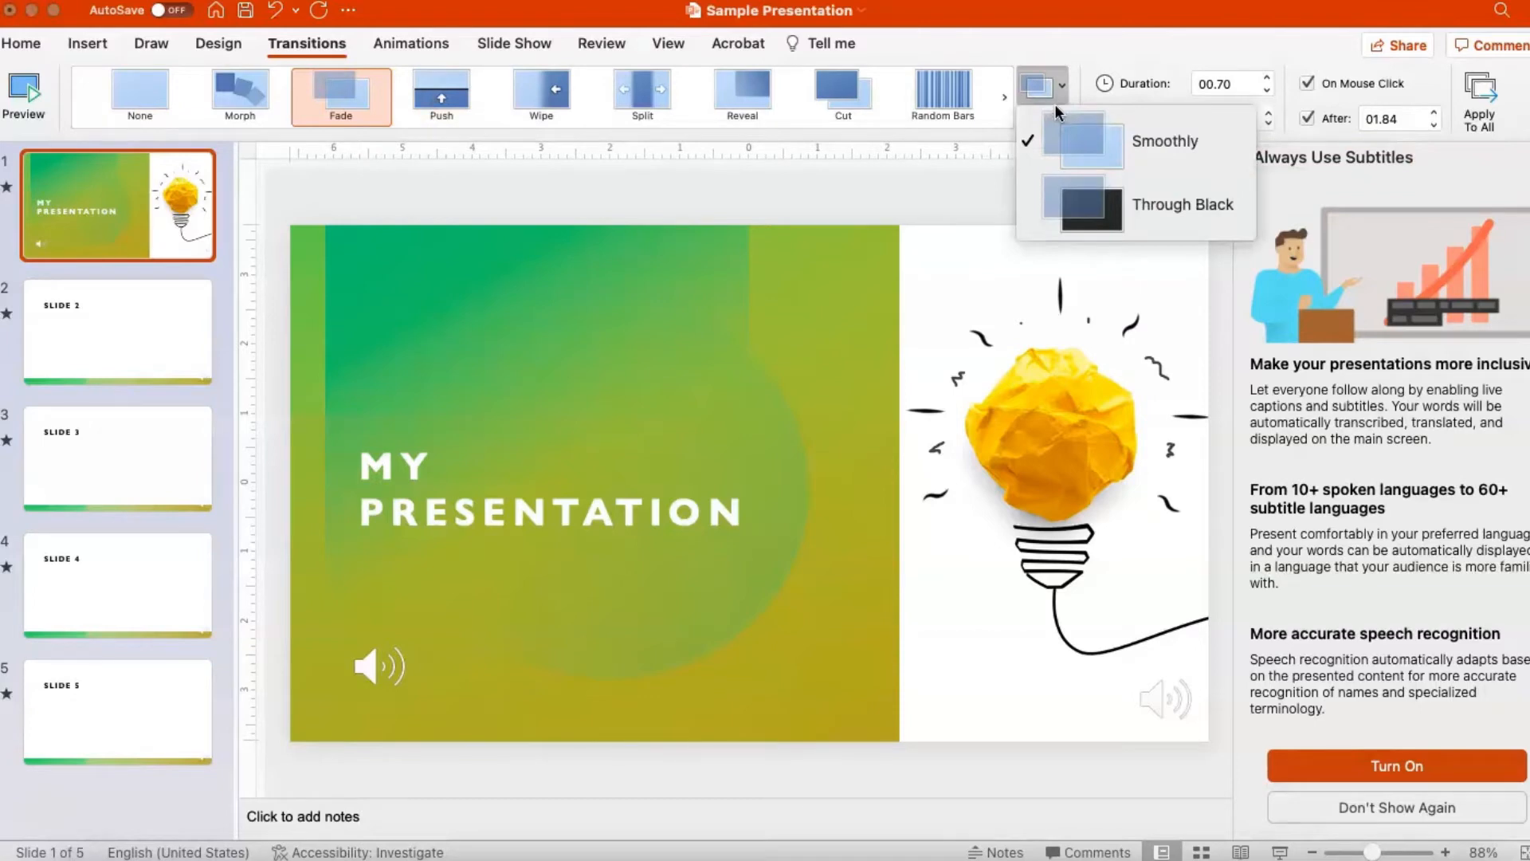
mouse_move(1064, 217)
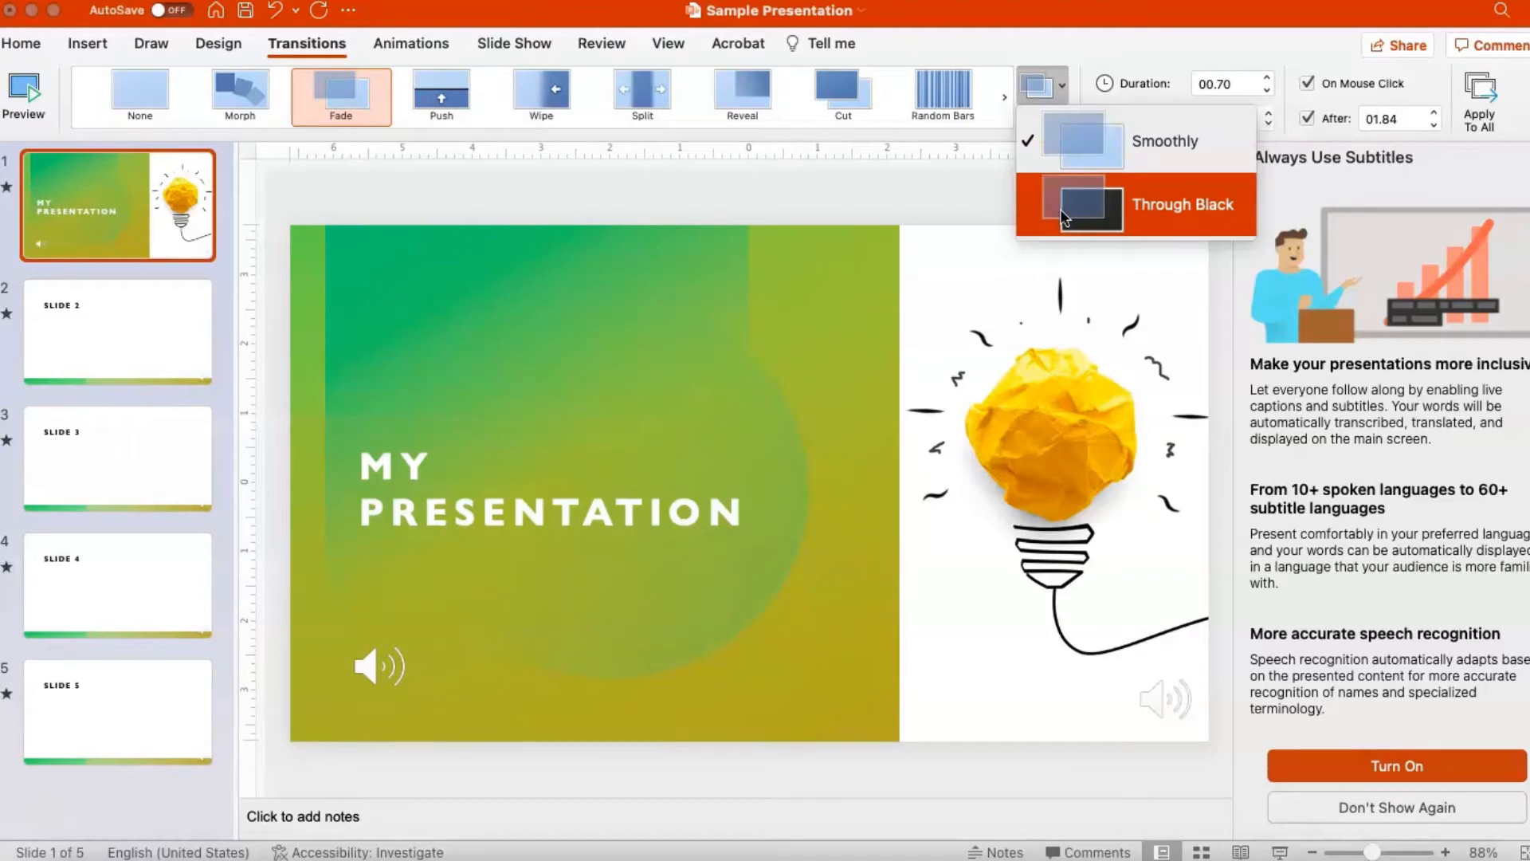
click(1182, 205)
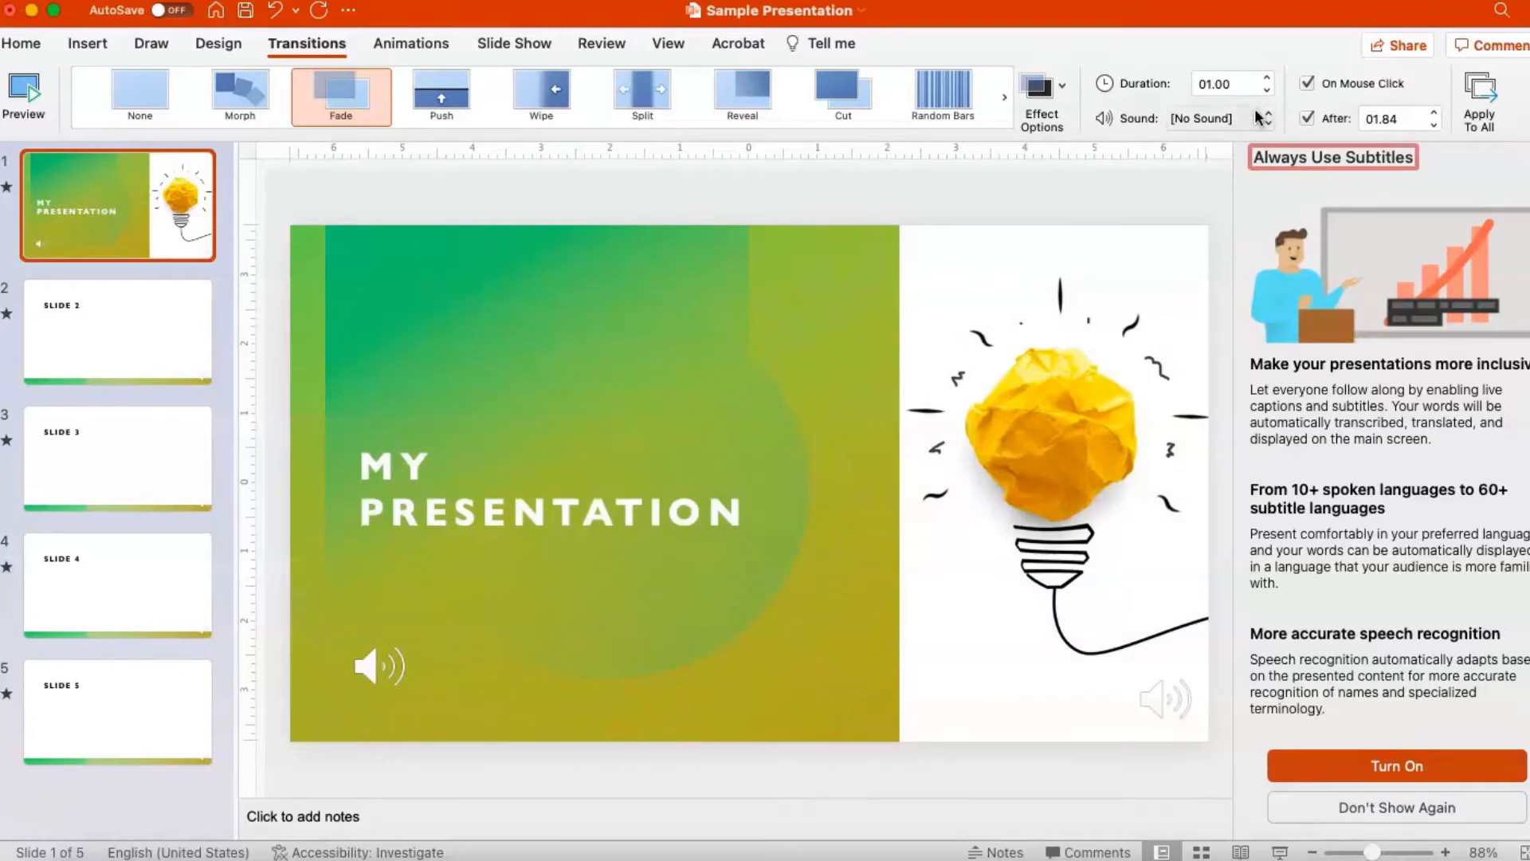
Step: Set the fade duration to 01.75 and turn off On Mouse Click advancing
click(1268, 77)
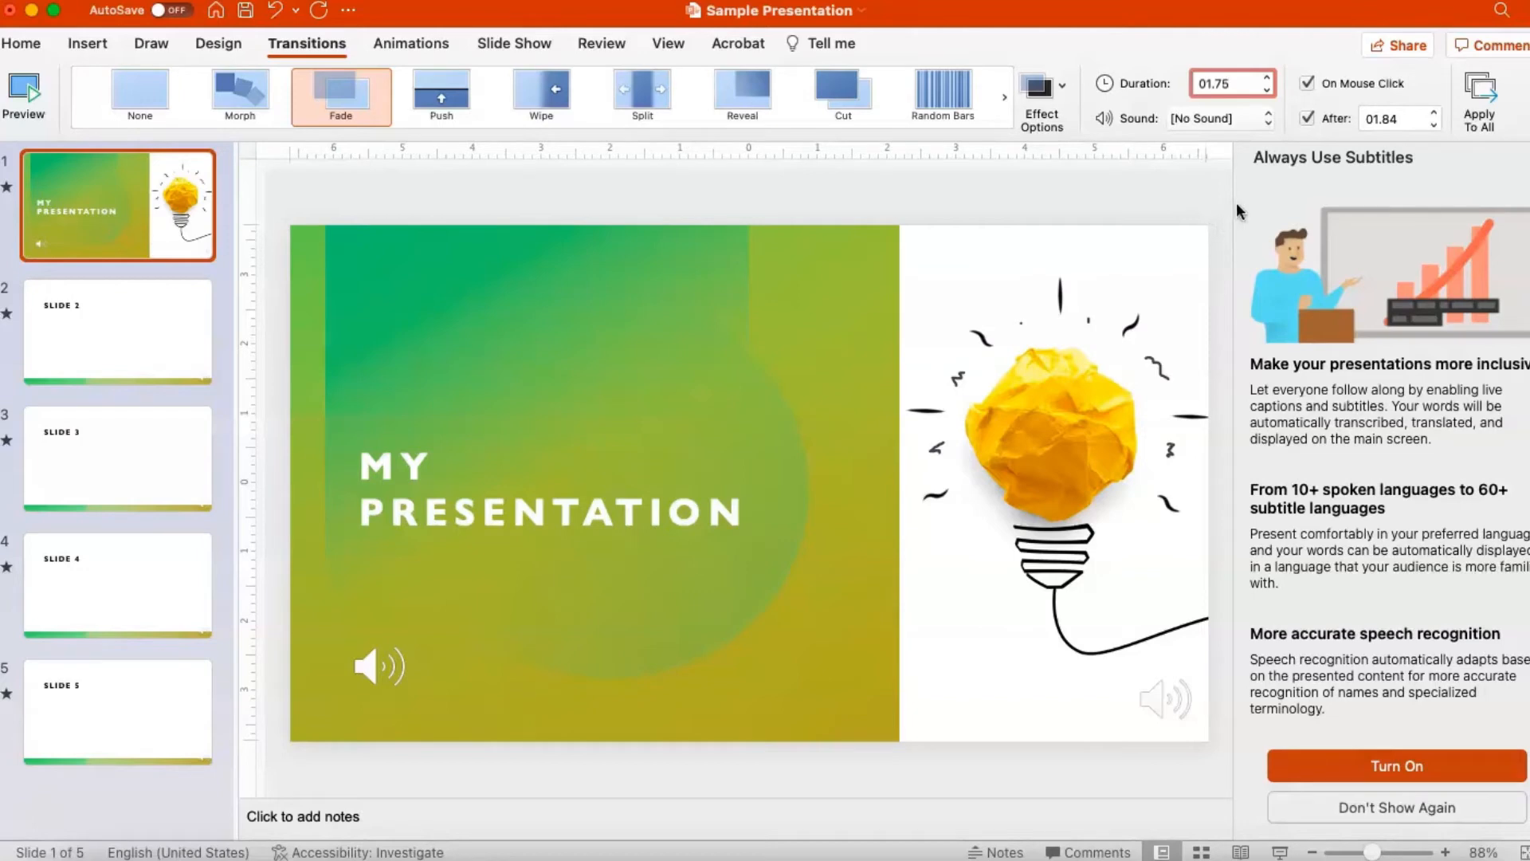
click(1309, 82)
text(01)
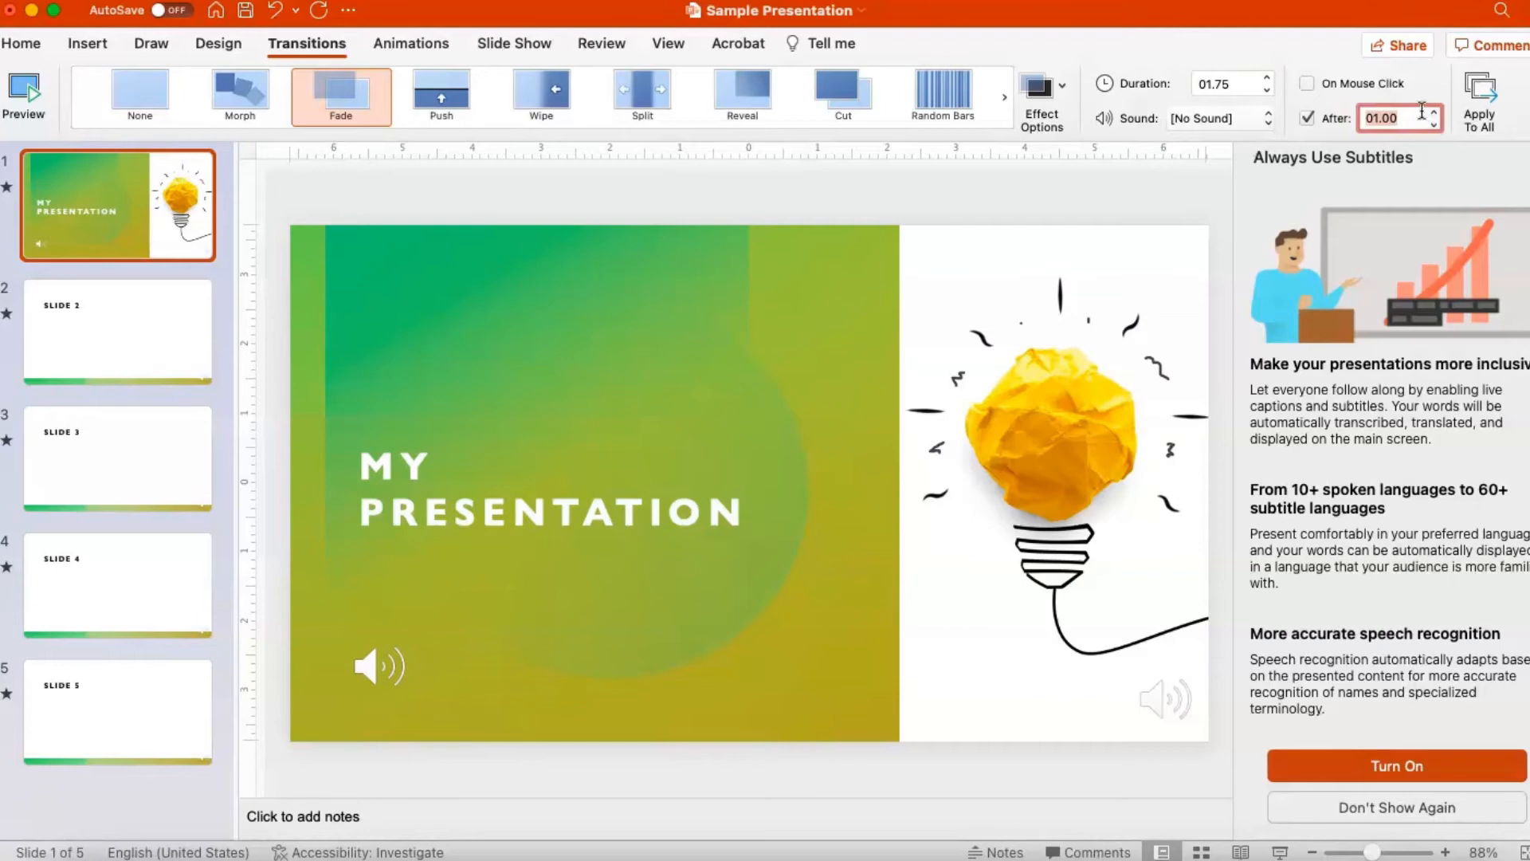
Step: Set auto-advance After to 01.75 and apply the fade and timing to all slides
click(1426, 111)
text(01.75)
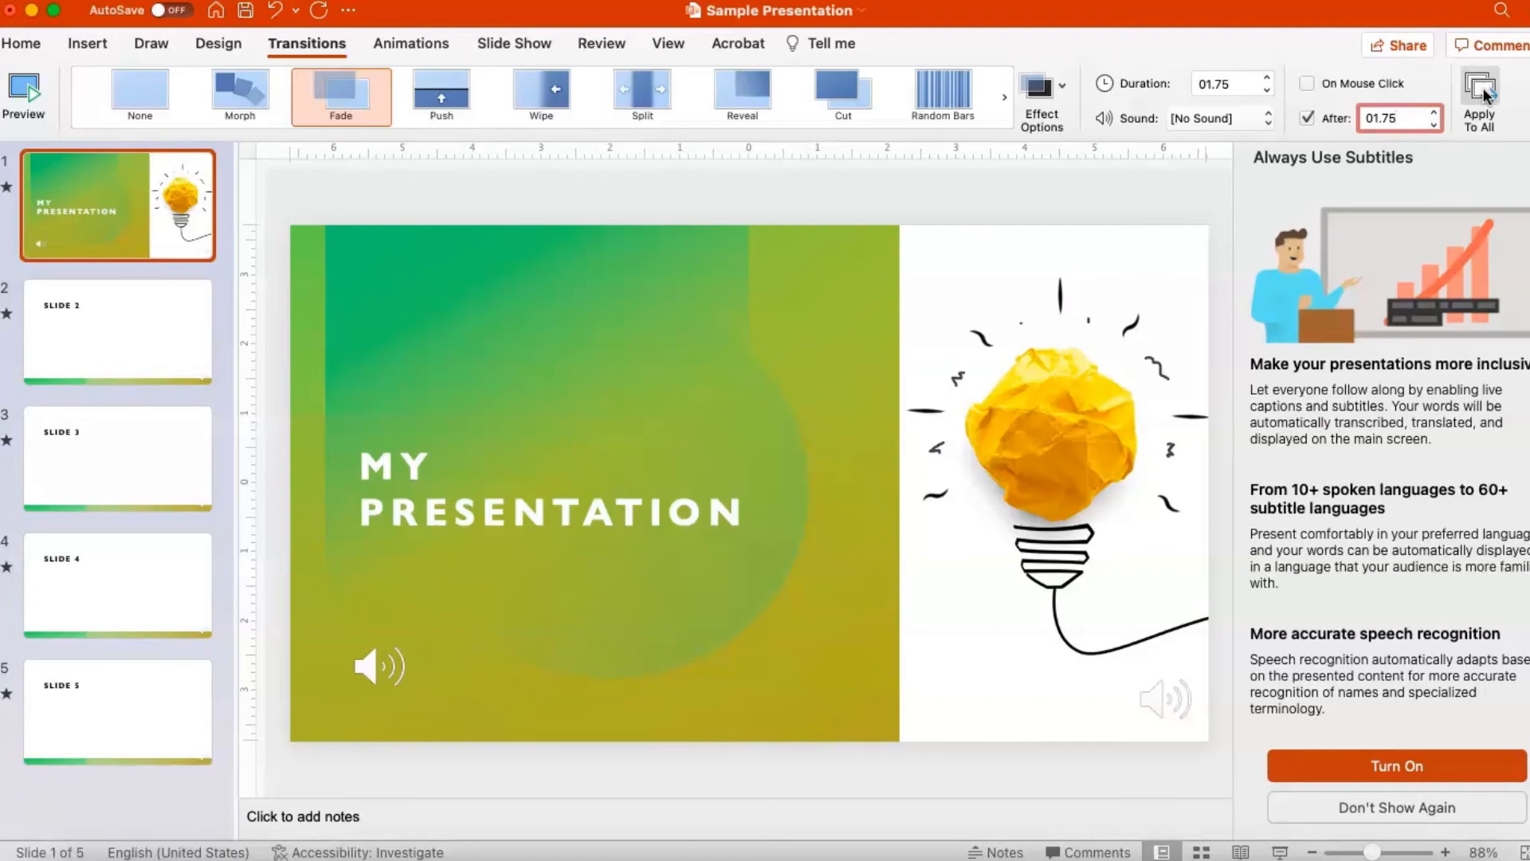
click(1395, 118)
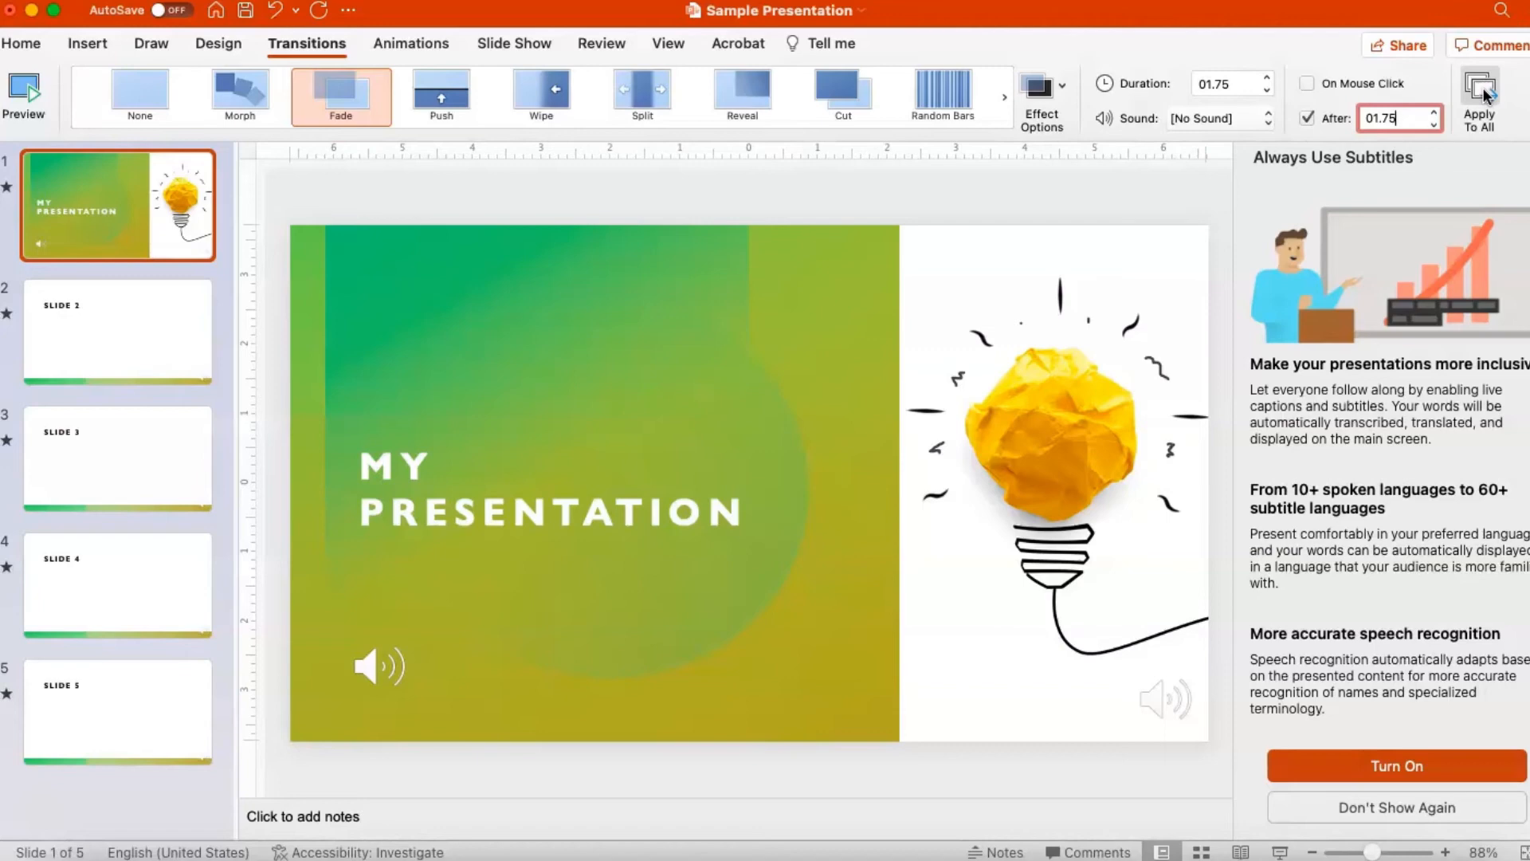